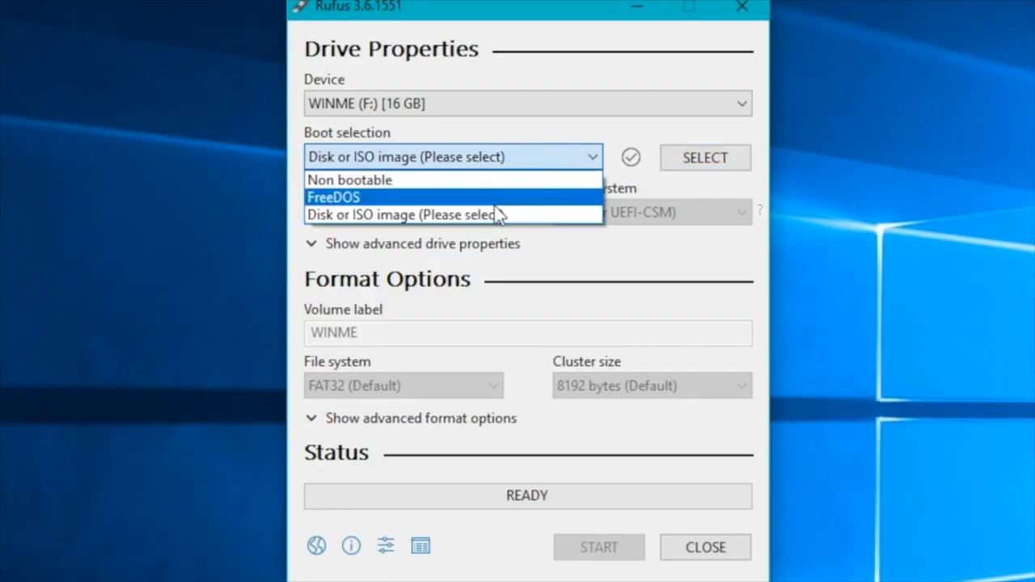
Step: Choose FreeDOS as the boot option for the WINME drive and move to its volume label
click(333, 197)
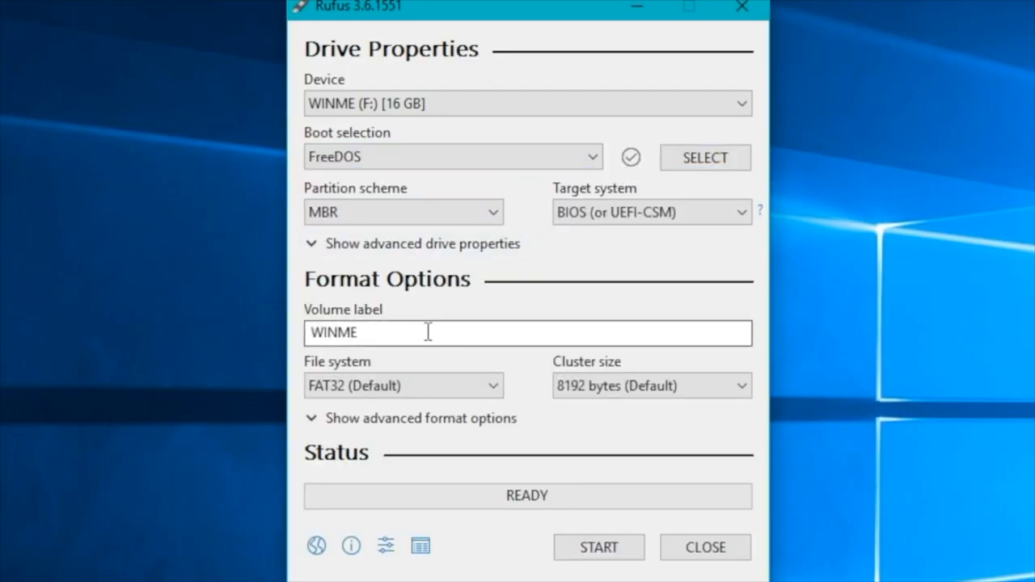
click(598, 546)
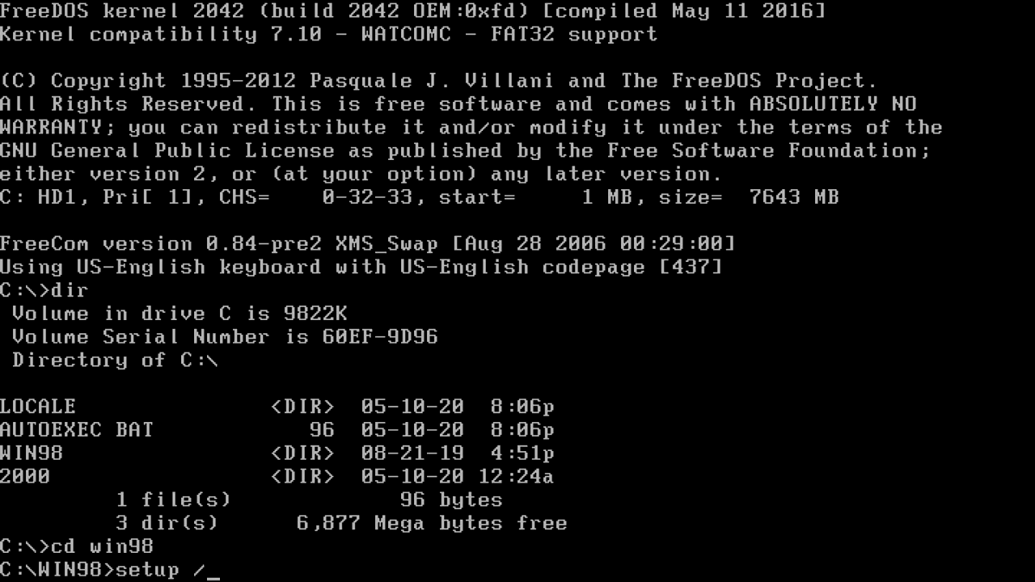
Step: Run Setup from C:\WIN98 and continue past the Windows 98 Setup welcome
key(Return)
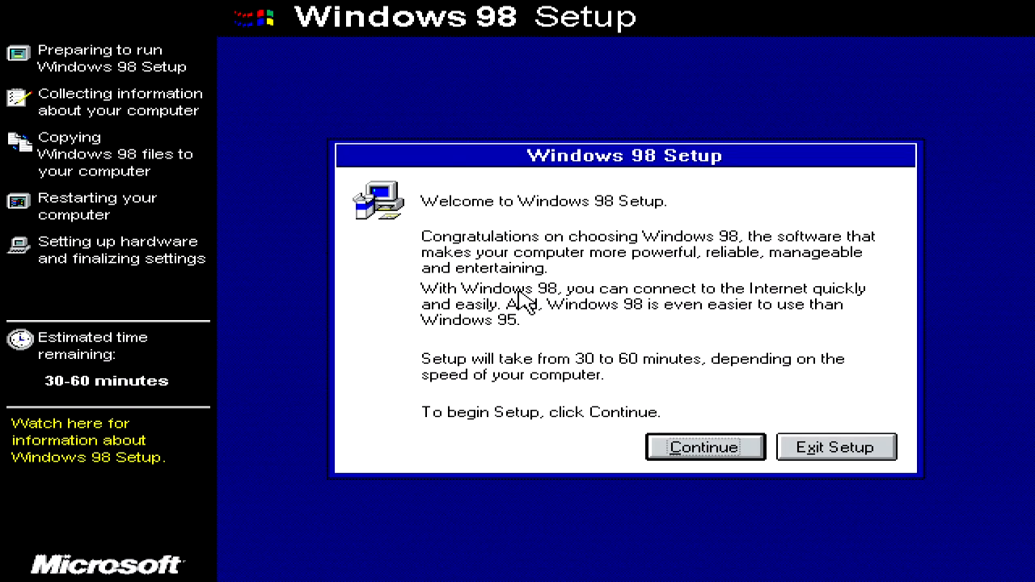
click(703, 446)
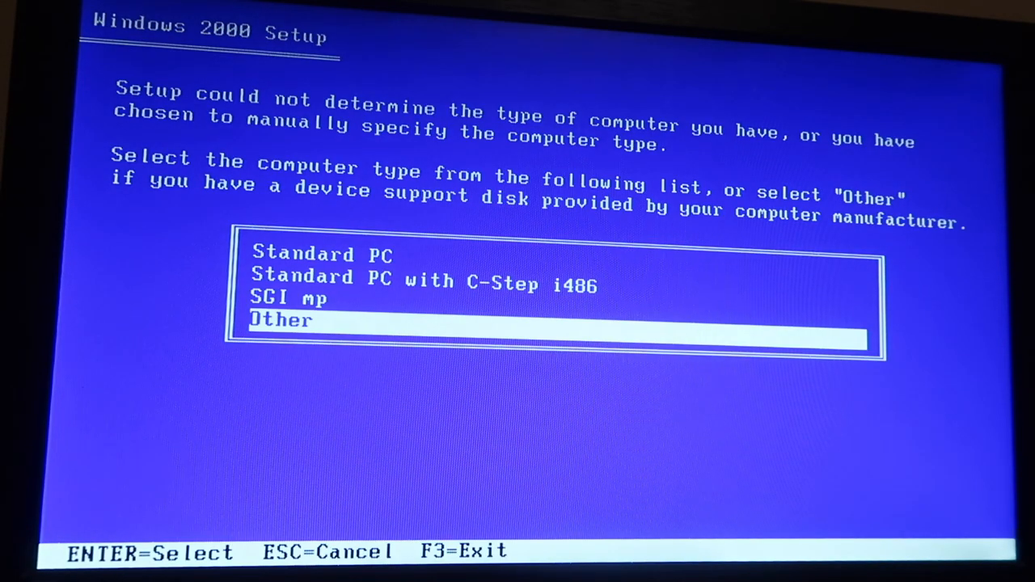
Step: Confirm the computer type, choose drive C for Windows 2000 and format it with F
key(up)
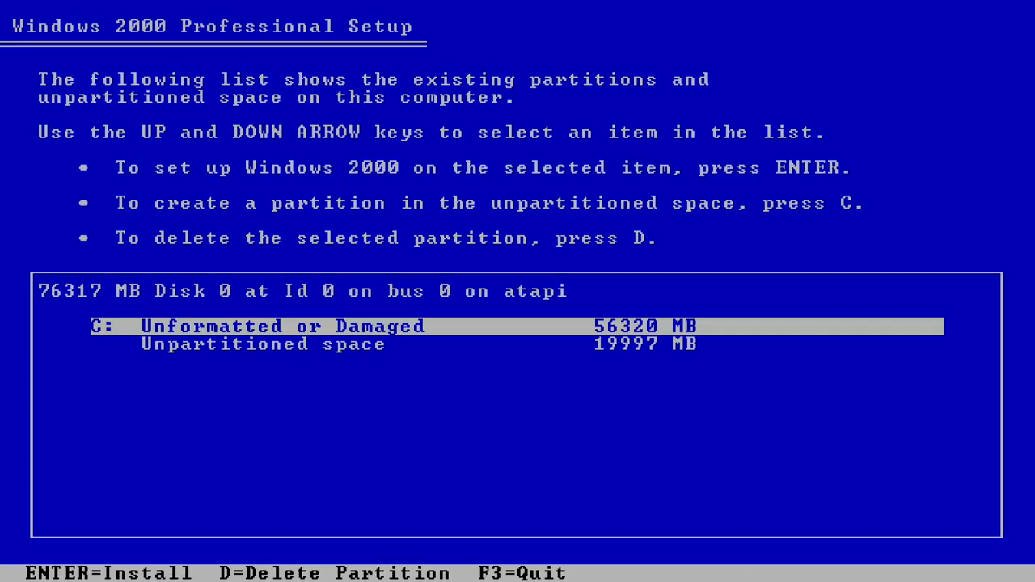
key(down)
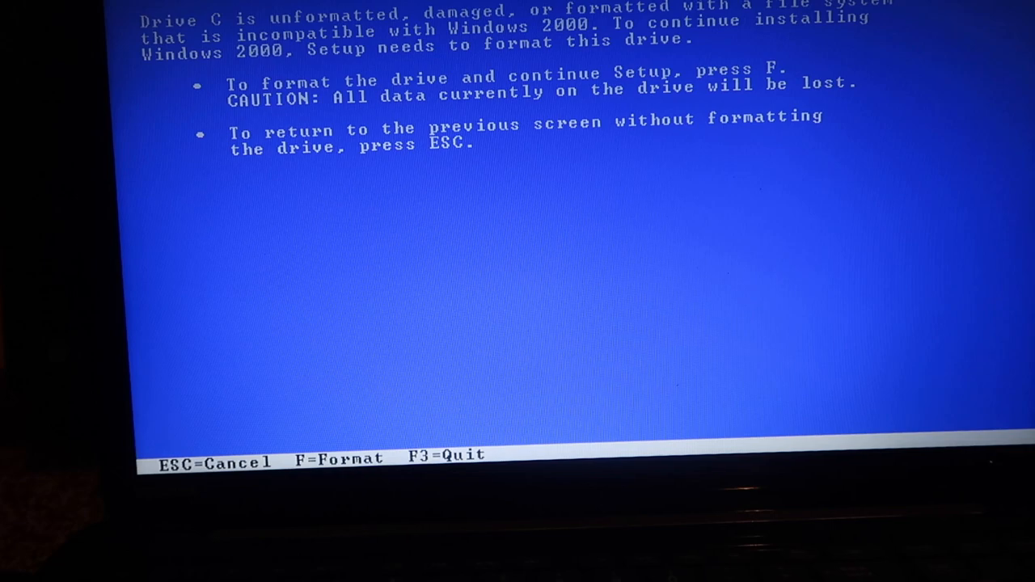
key(f)
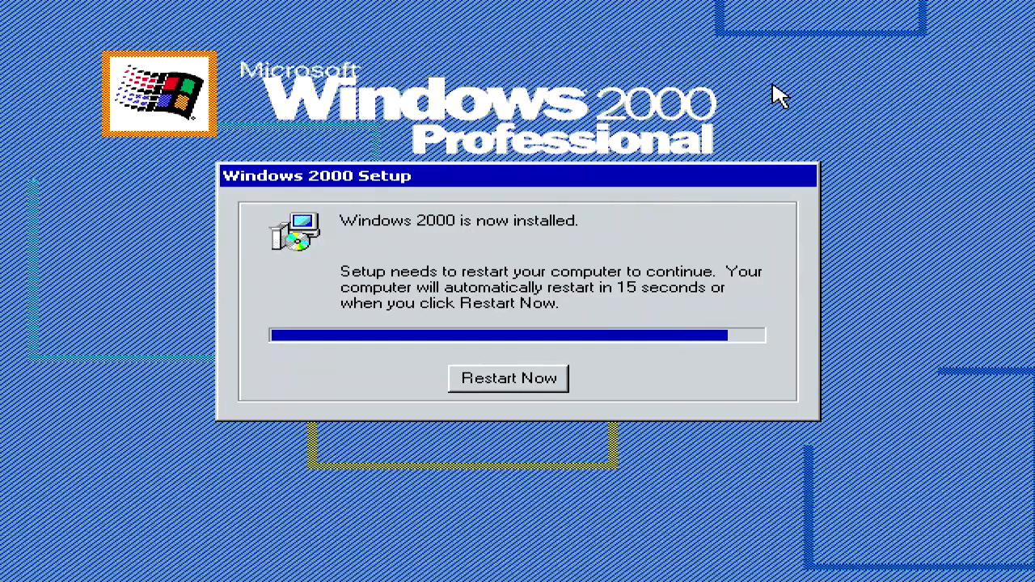
Step: Restart the computer now that Windows 2000 Setup has finished
click(508, 379)
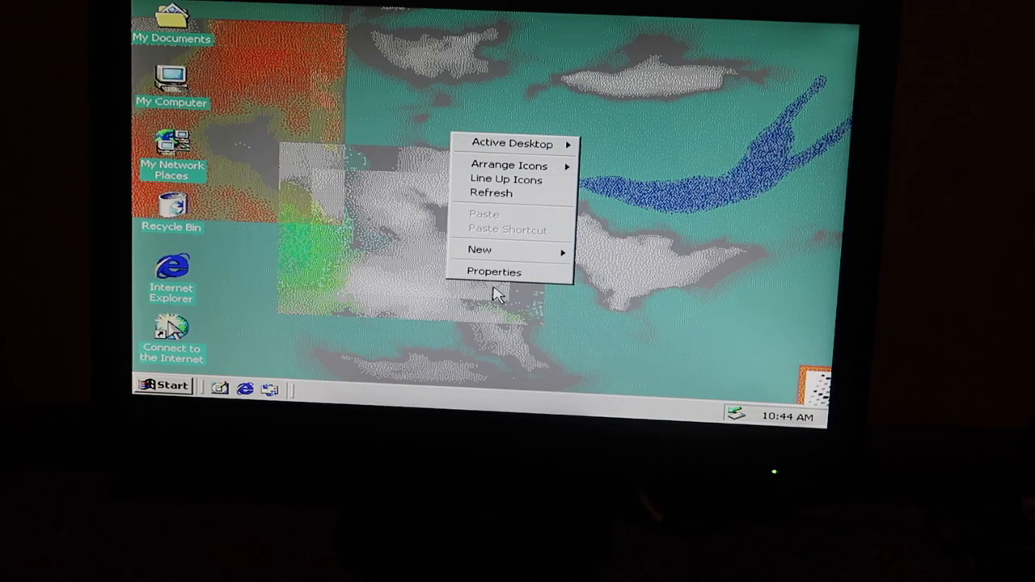
Step: Apply an 800 by 600 screen area, answer the prompt, and check the available colour depths
click(494, 272)
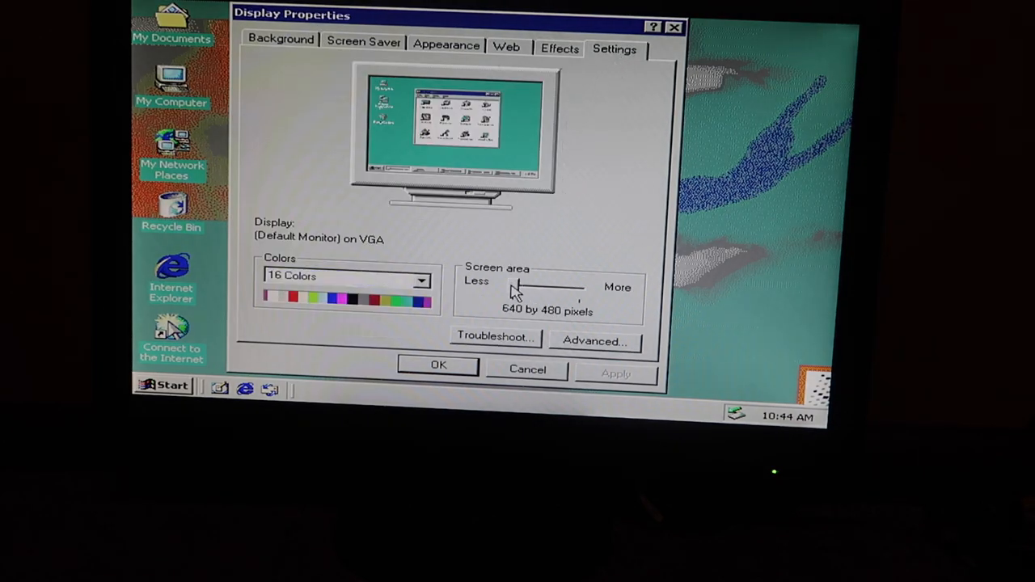
click(614, 375)
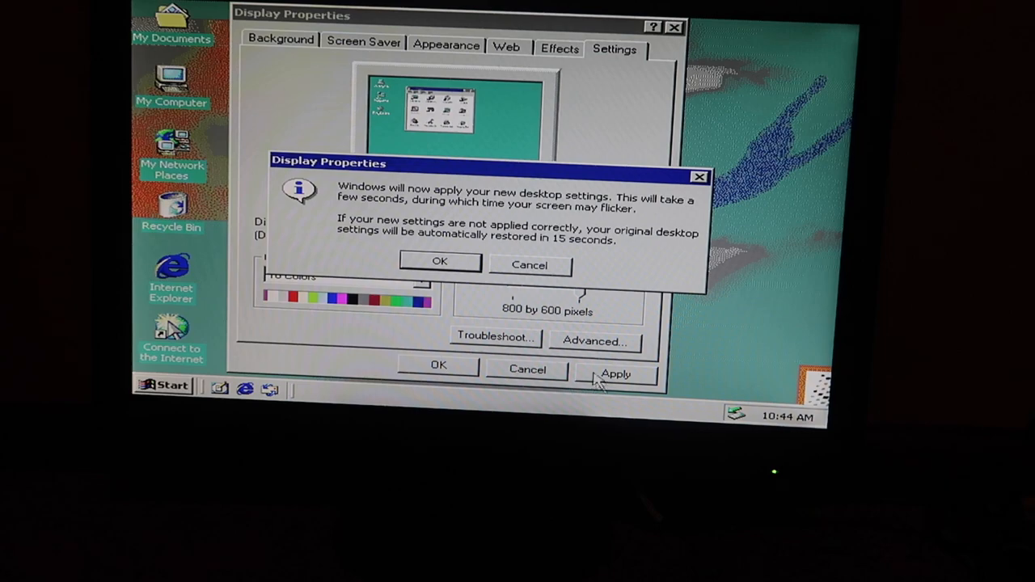
click(440, 262)
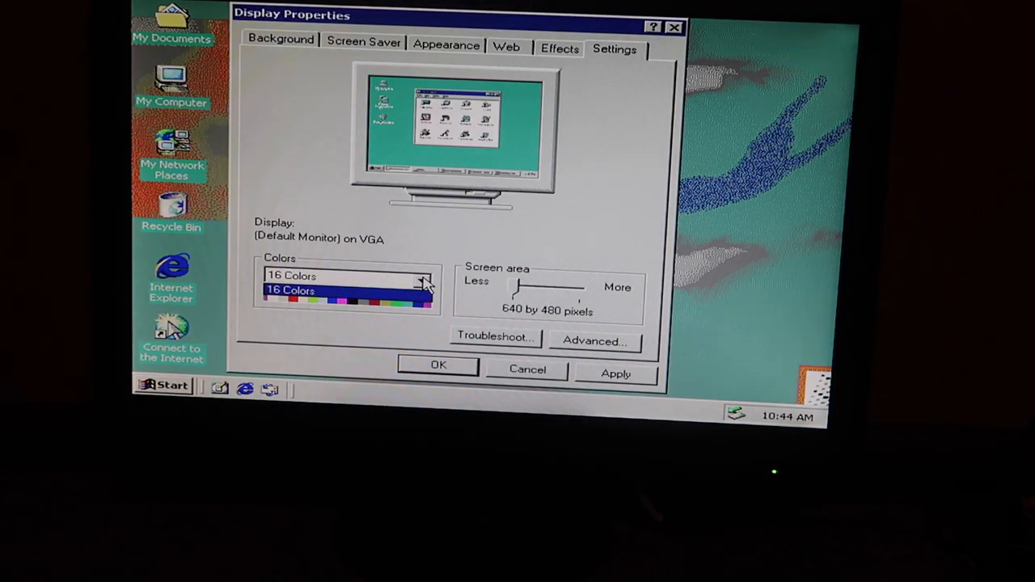
click(291, 291)
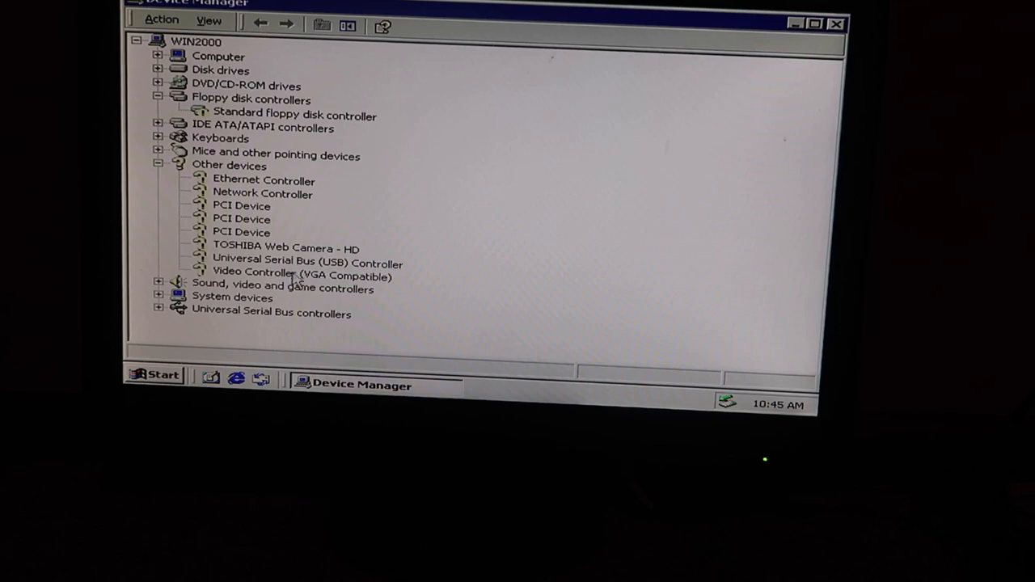
click(301, 275)
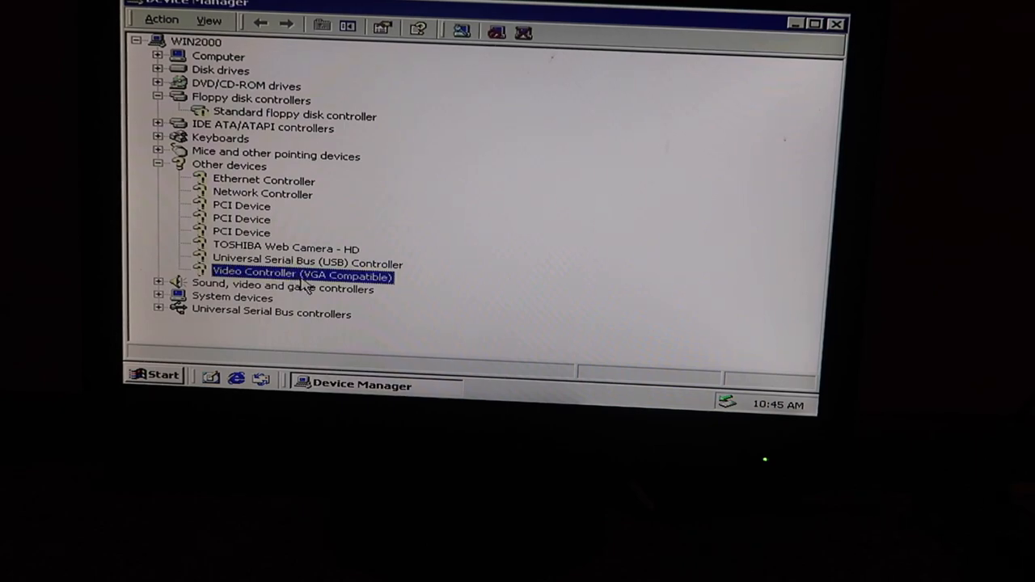
click(275, 385)
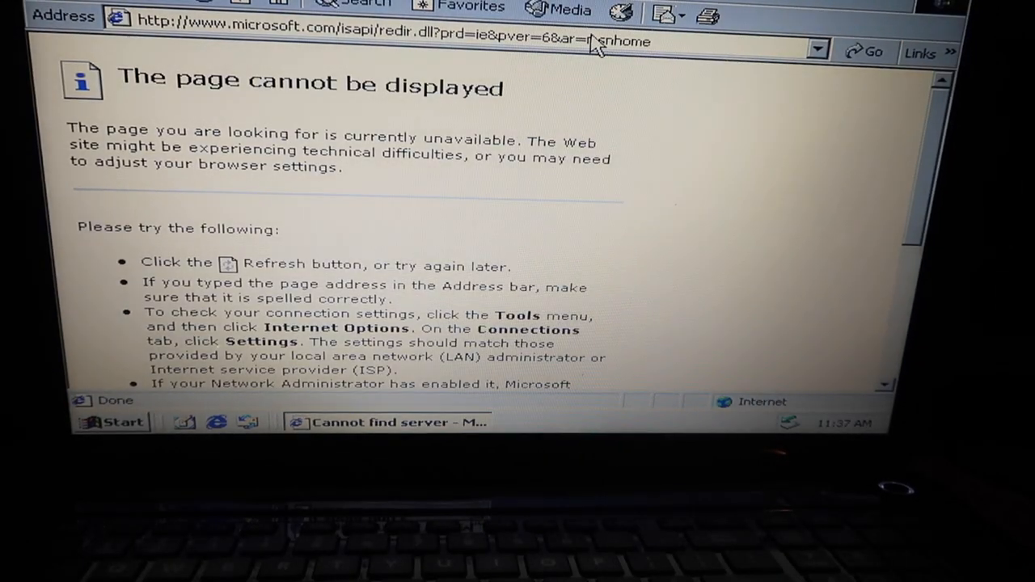
Step: Enter GOOGLE in the Address bar and dismiss the could-not-open-search-page error
text(GOOGLE)
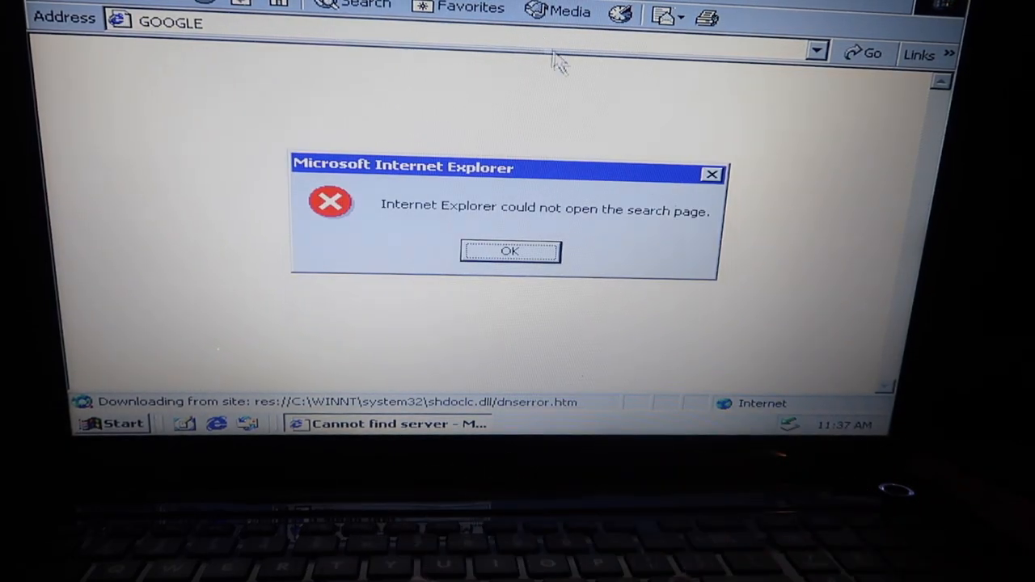
click(509, 251)
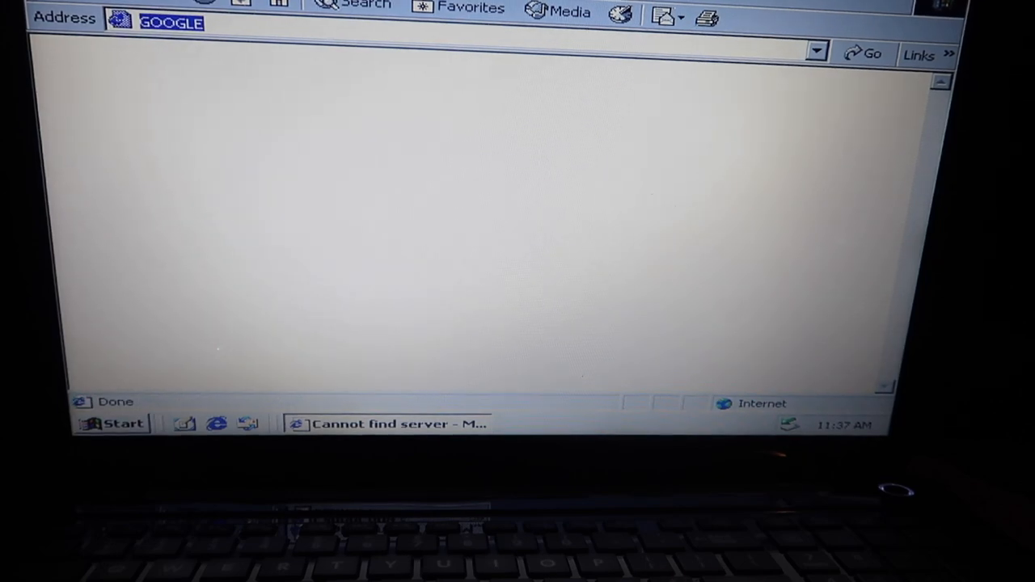
click(113, 423)
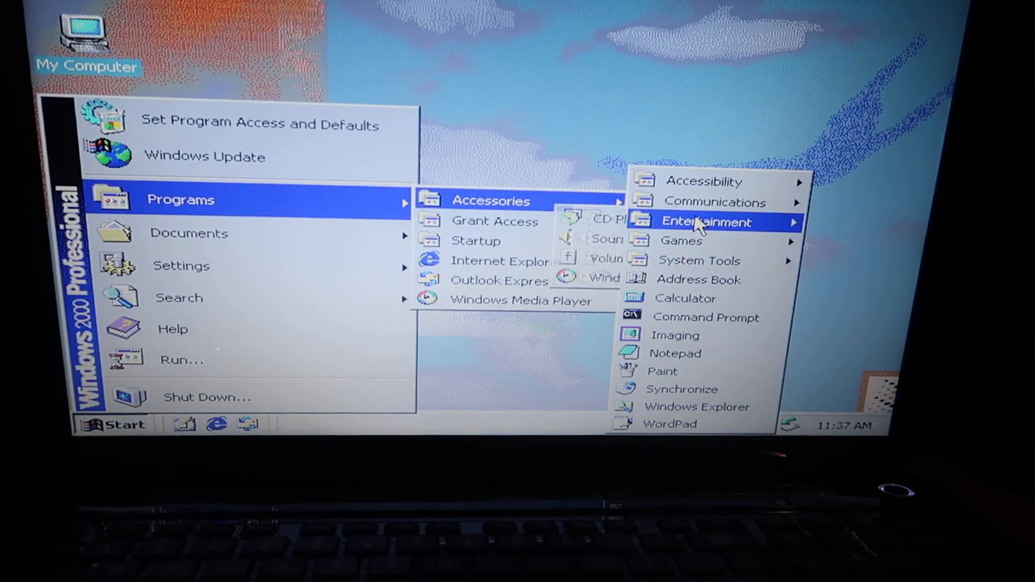
mouse_move(698, 258)
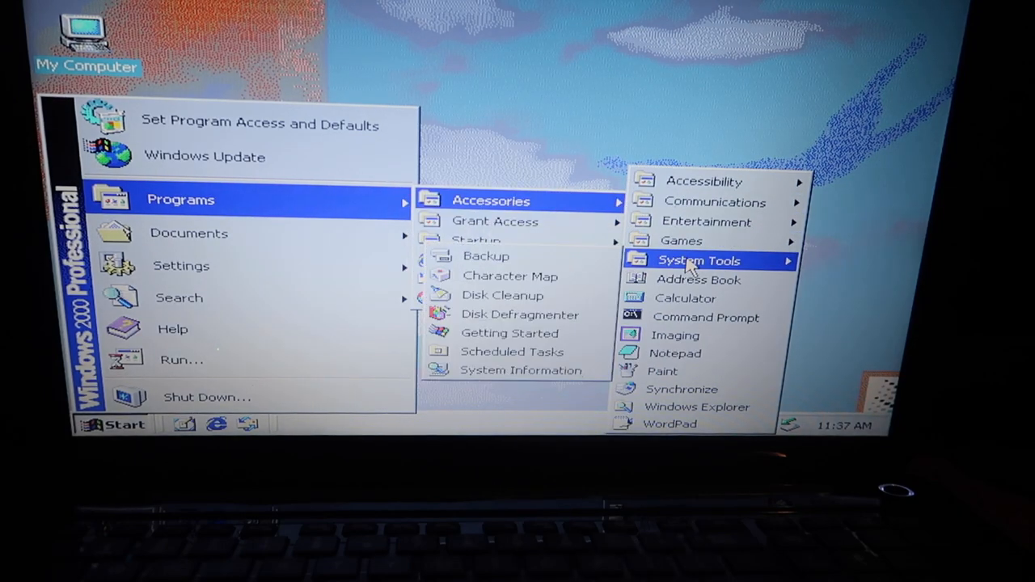
Step: Start the Discover Windows tour from Getting Started and dismiss the missing CD prompt
click(509, 333)
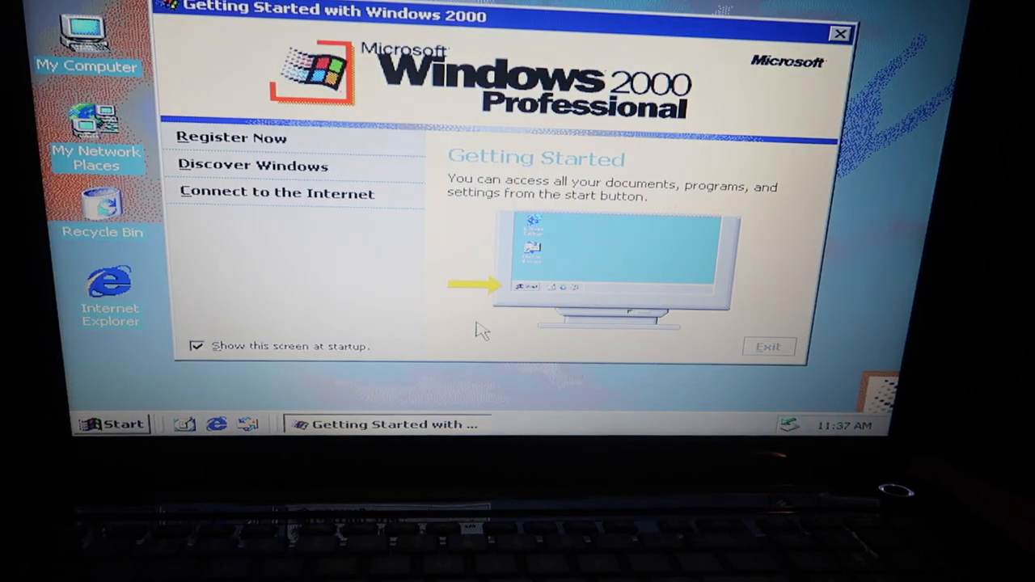
click(253, 164)
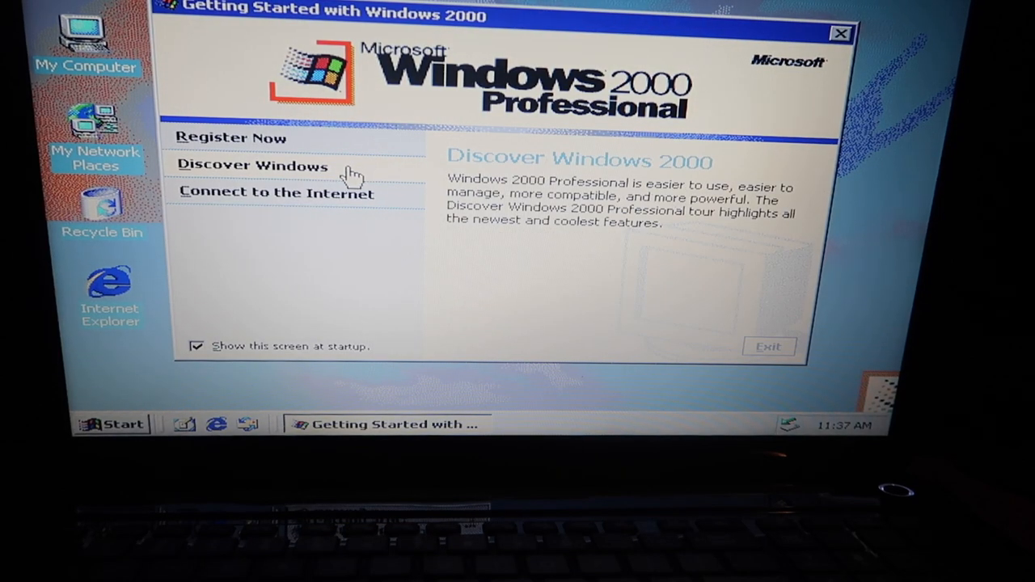
click(252, 164)
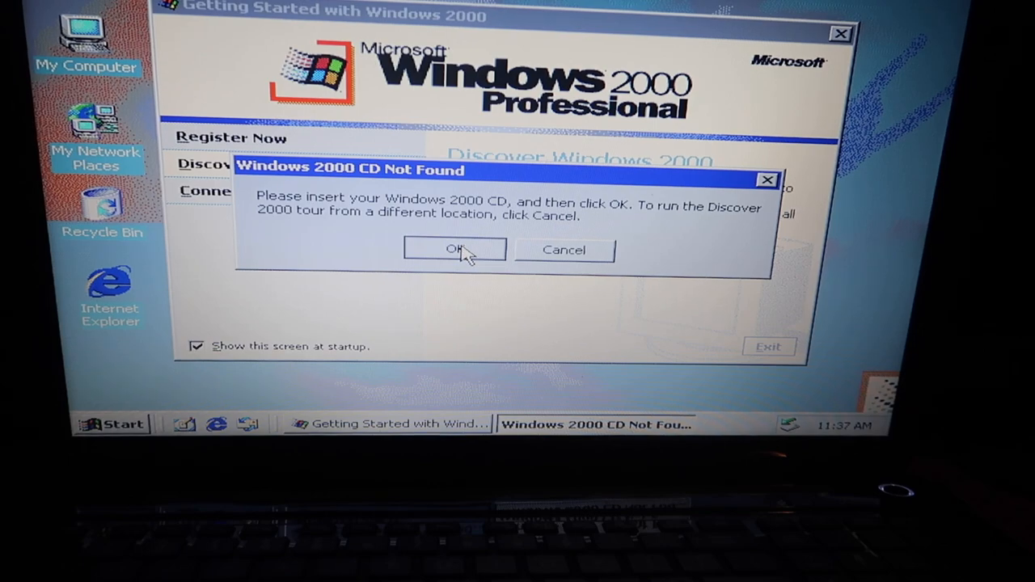
click(455, 249)
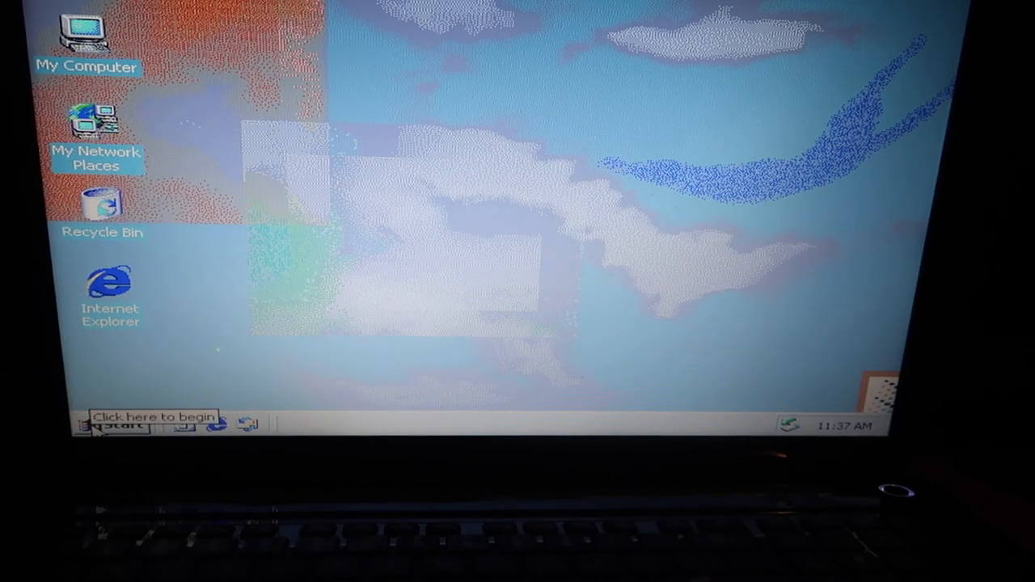
Step: Drag the Internet Explorer icon toward the desktop centre and back to its column
drag(110, 291, 252, 304)
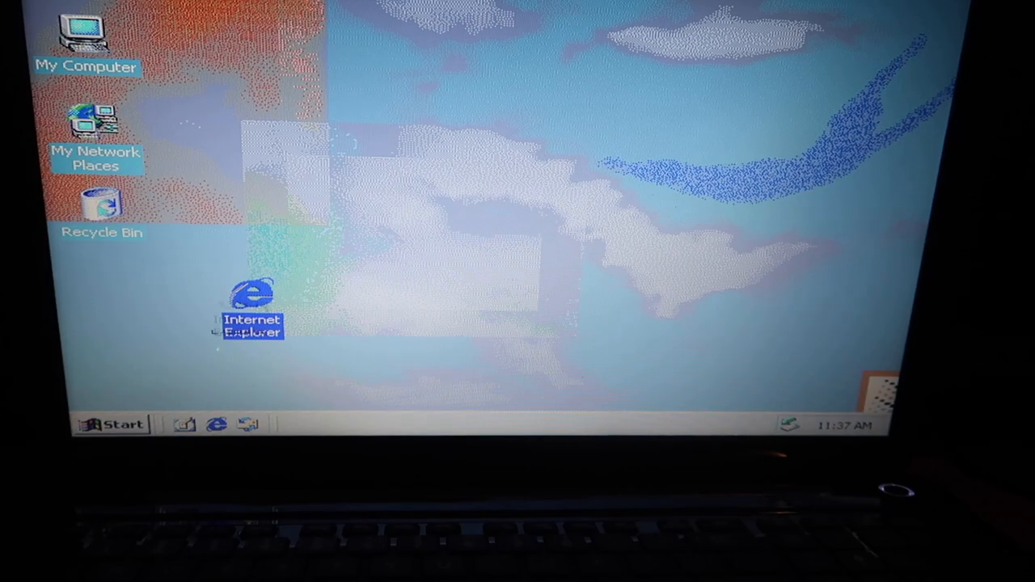
drag(253, 307, 127, 291)
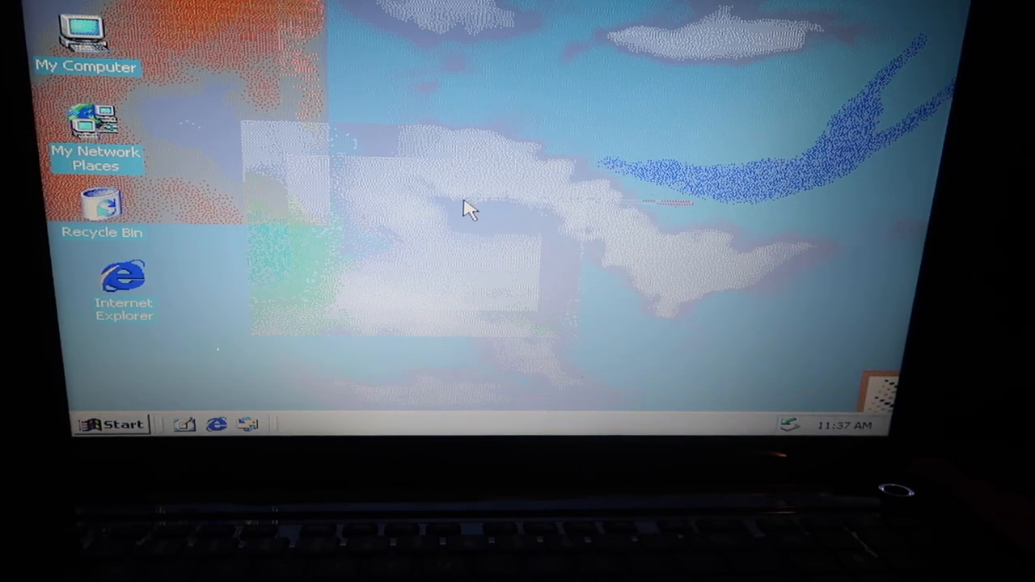
mouse_move(502, 323)
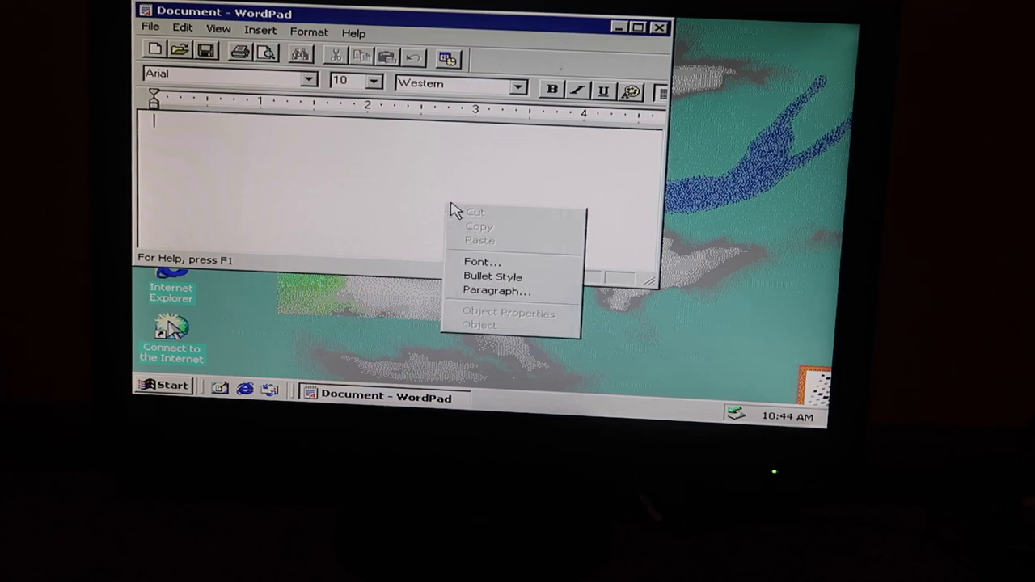
Step: Write hello in the WordPad document and close it, discarding the changes
click(347, 165)
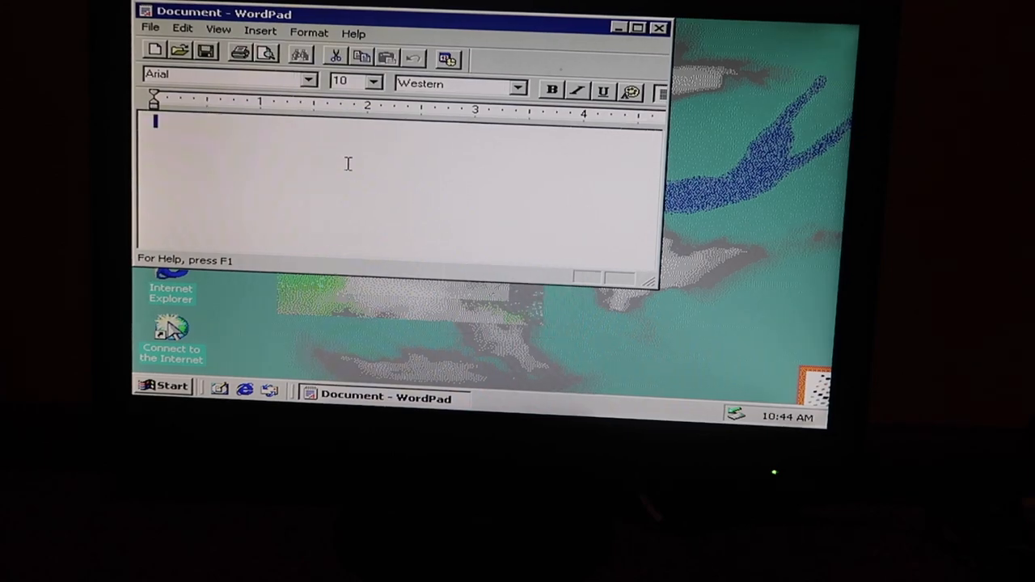
text(hell)
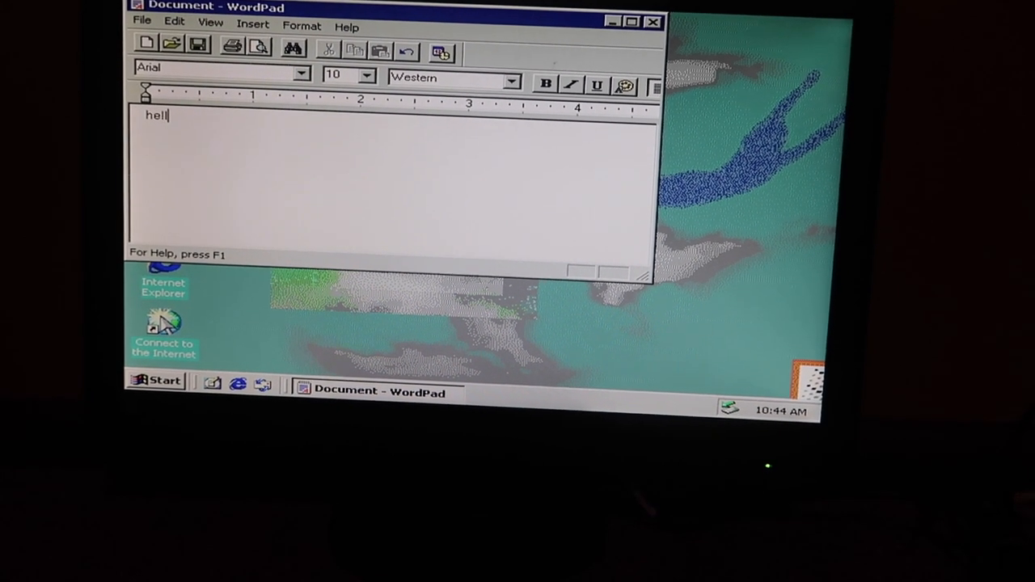
text(o)
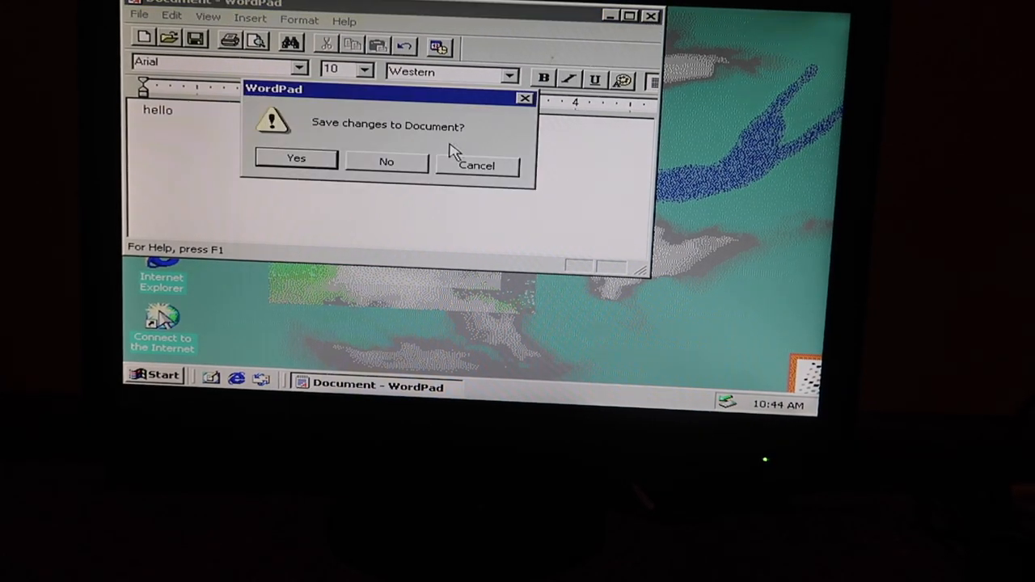
click(385, 162)
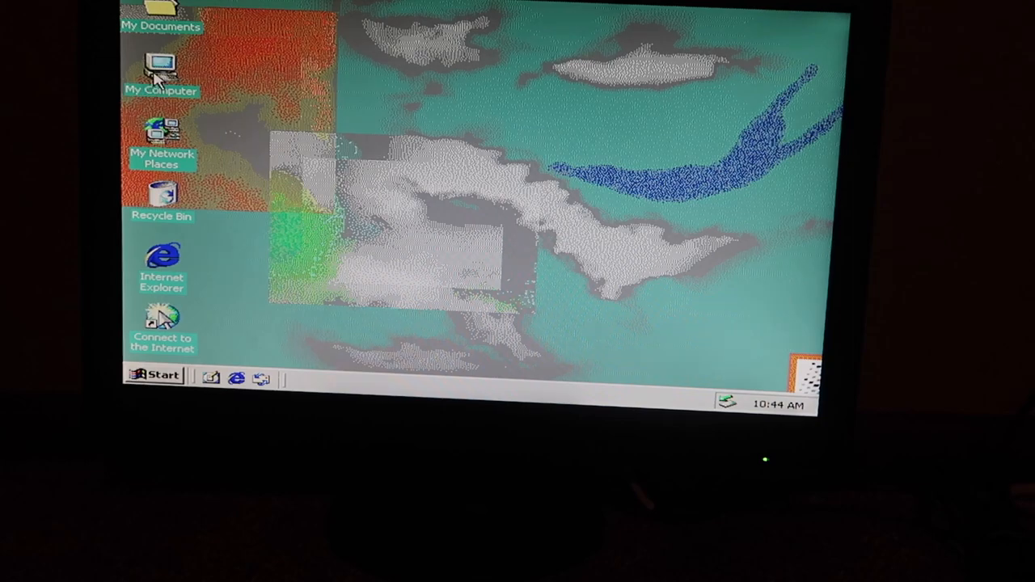